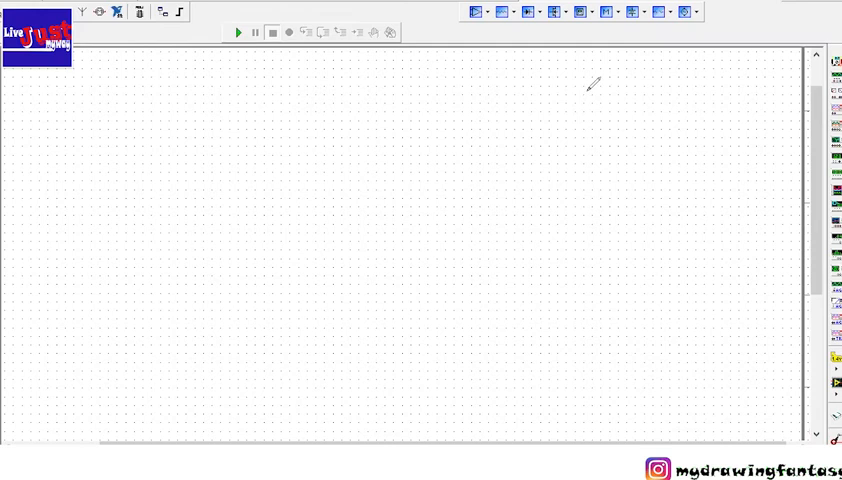
pyautogui.moveTo(605, 83)
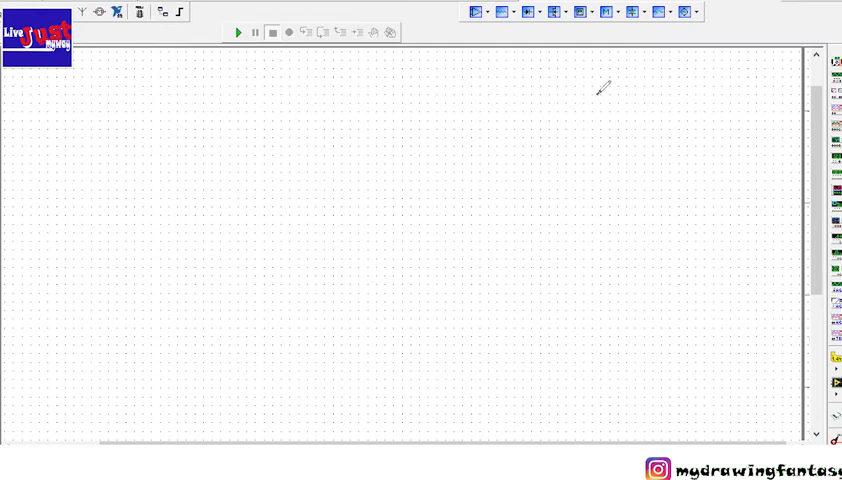
# Hand-draw the RC loop with source, switch, 15K resistor and 0.1nF capacitor, plus Vc(t)=Vs[1-e^(-t/τ)]
pyautogui.moveTo(595, 100); pyautogui.dragTo(600, 150)
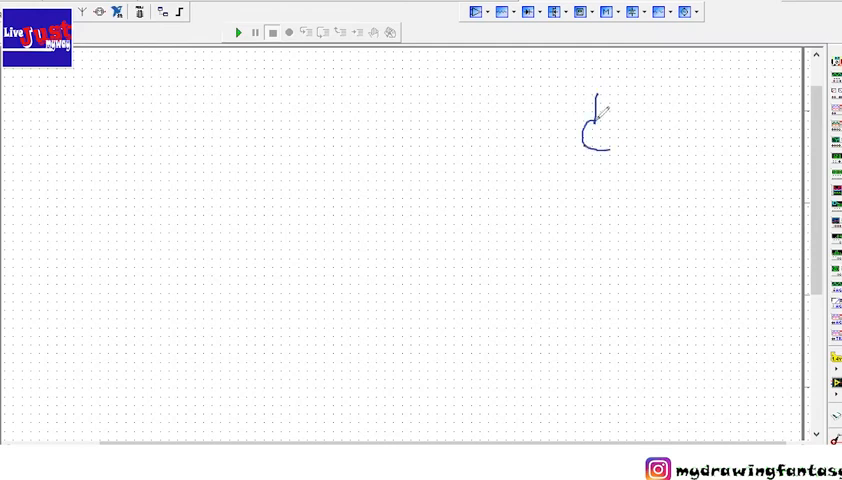
pyautogui.moveTo(585, 130); pyautogui.dragTo(610, 140)
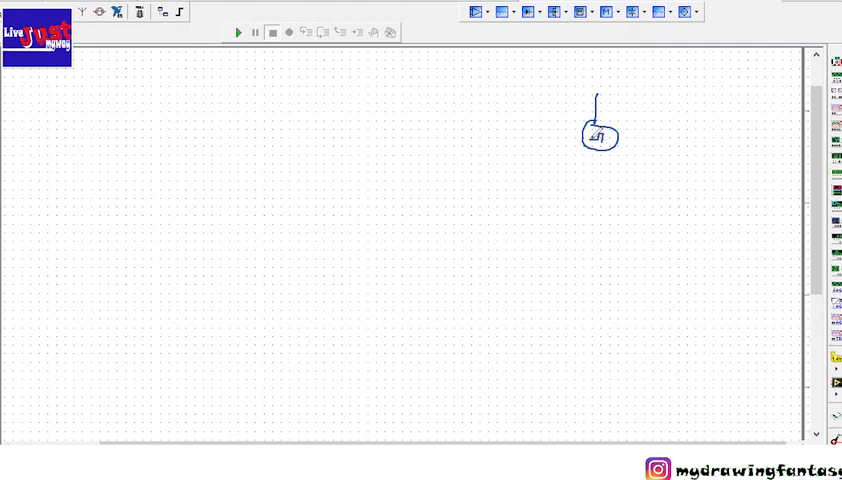
pyautogui.moveTo(595, 90); pyautogui.dragTo(630, 96)
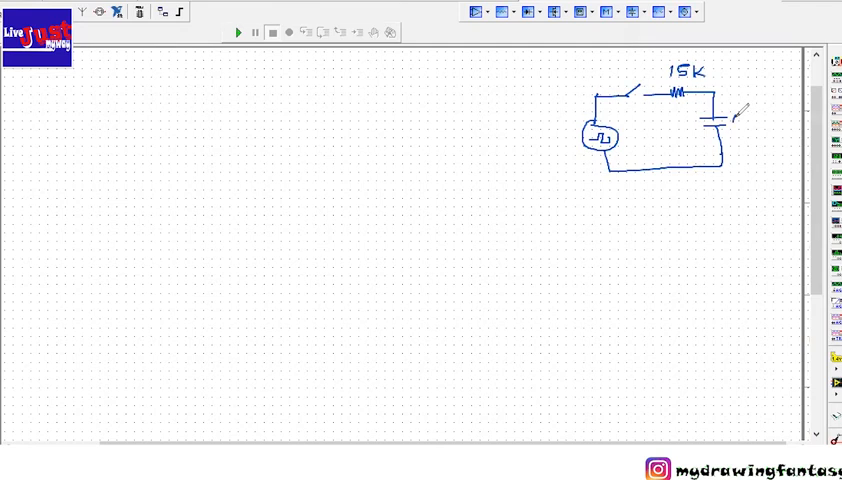
pyautogui.write('0.1K')
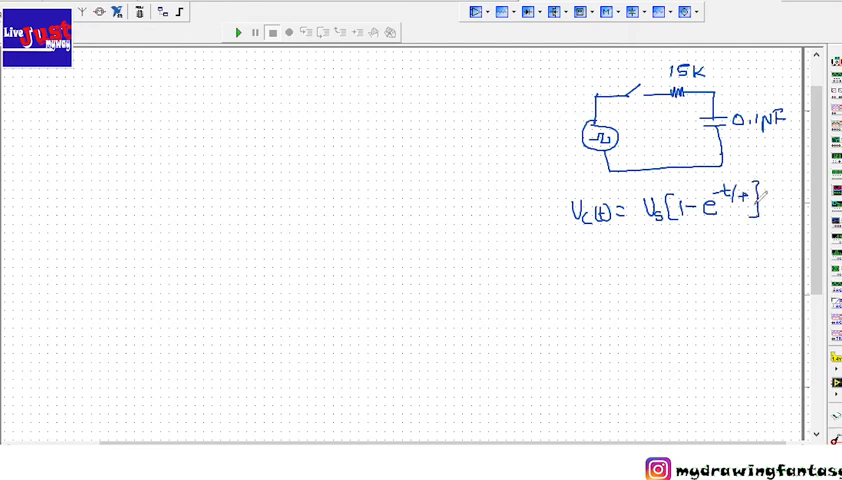
pyautogui.moveTo(806, 187)
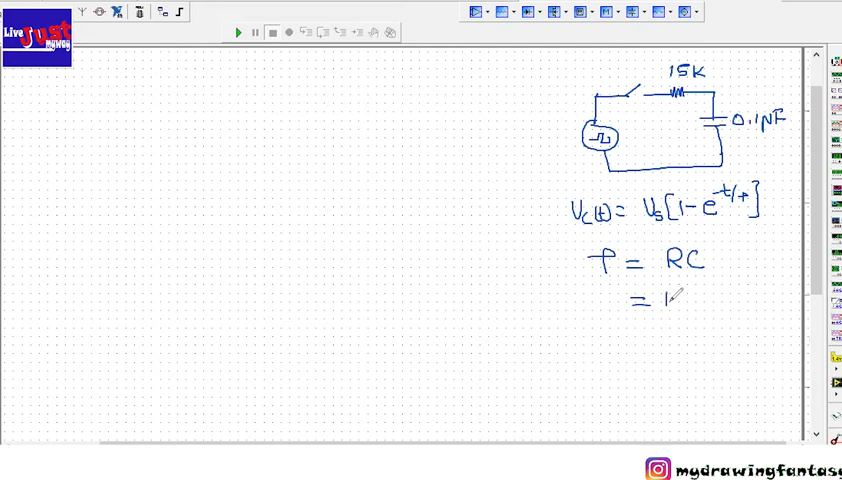
# Write τ = RC below the formula, substituting 15×10^3 and 0.1×10^-6
pyautogui.write('15x10^3 x')
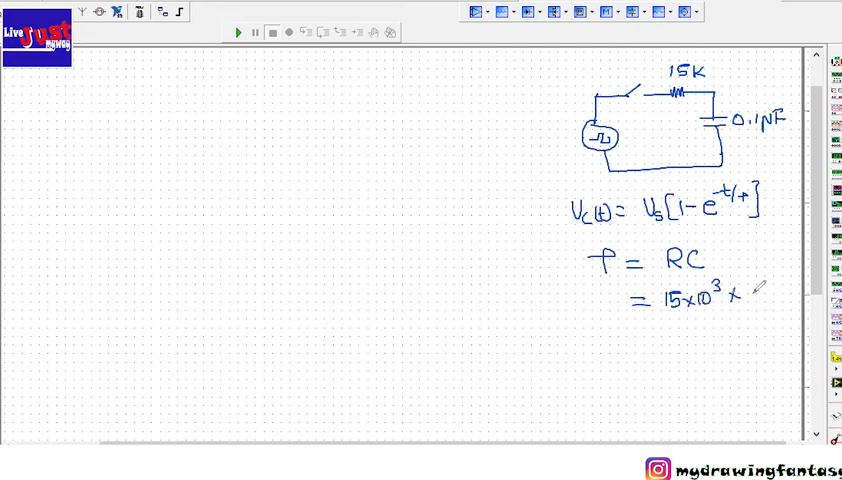
pyautogui.write('×0.1')
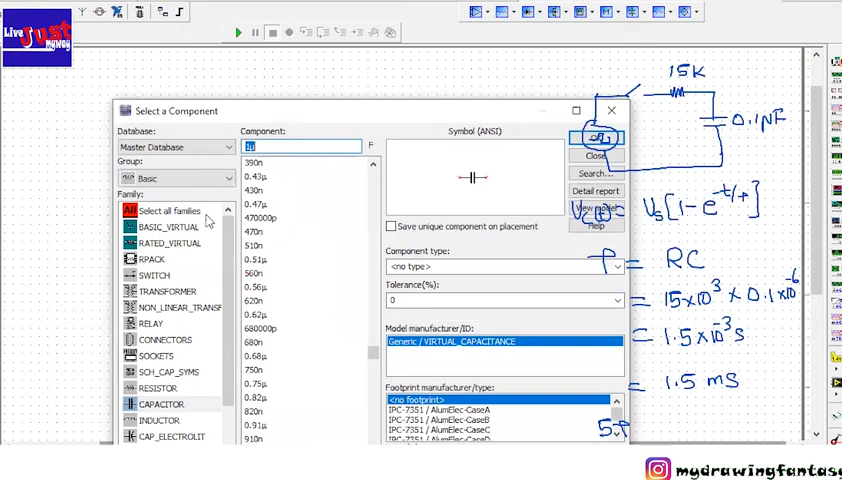
pyautogui.moveTo(161, 389)
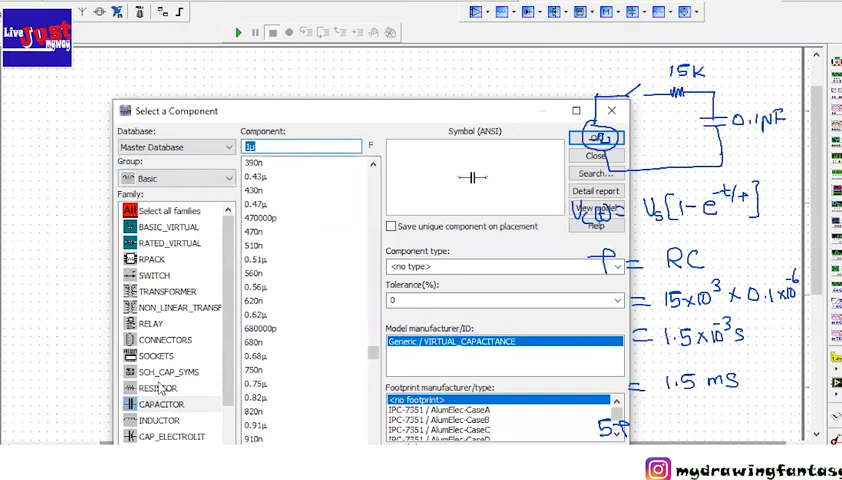
# Place a 350 Ω resistor from the RESISTOR family and a switch from the SWITCH family
pyautogui.click(159, 388)
pyautogui.write('350')
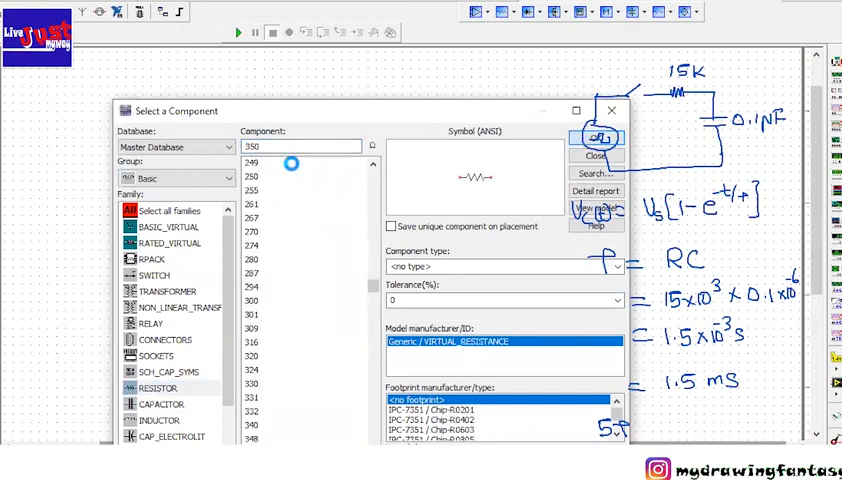
pyautogui.click(594, 155)
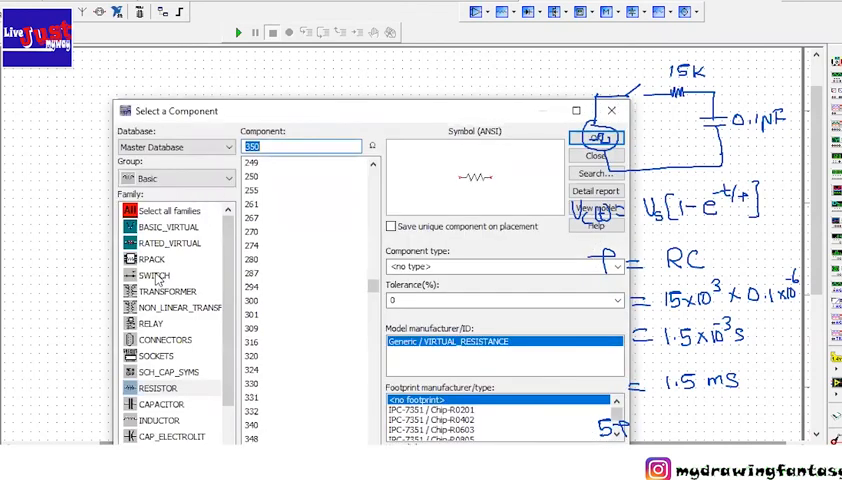
pyautogui.click(153, 275)
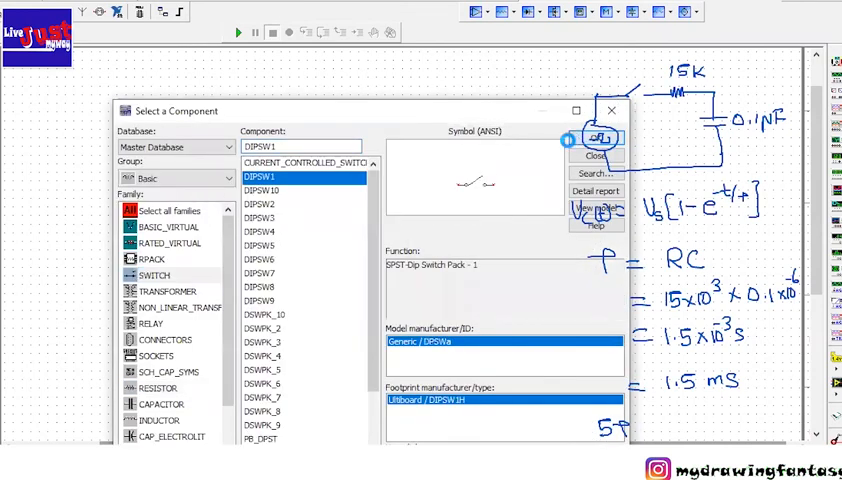
pyautogui.click(594, 157)
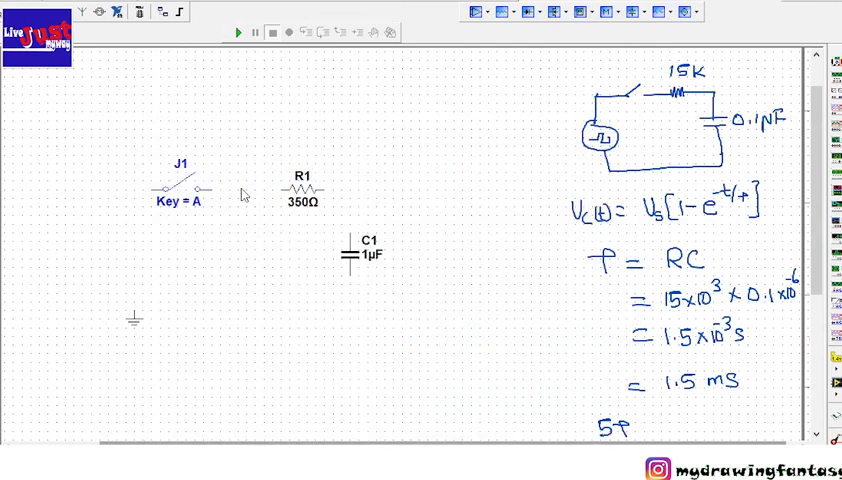
# Wire function generator XFG1, switch J1, R1, C1 and ground into one loop
pyautogui.moveTo(210, 188); pyautogui.dragTo(280, 188)
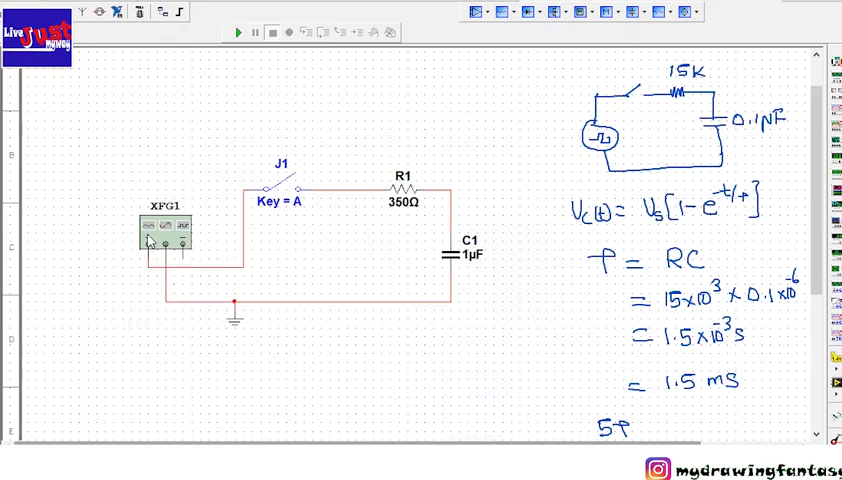
pyautogui.doubleClick(166, 226)
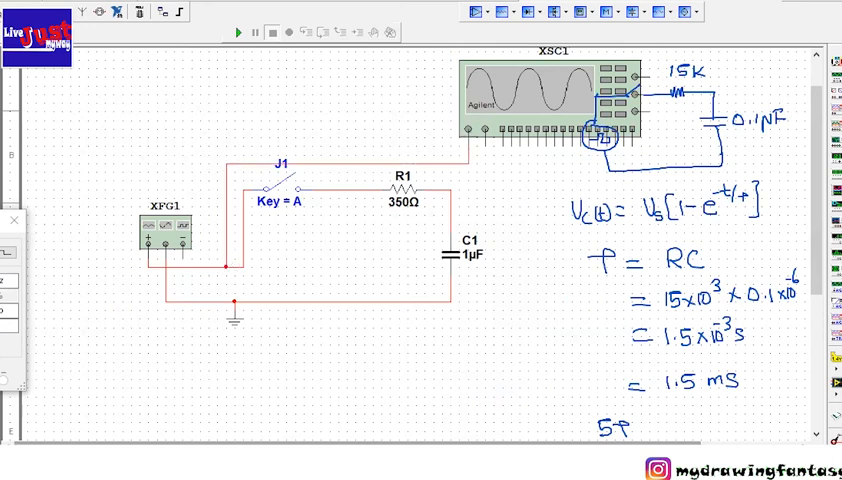
# Start the simulation of the RC circuit with the Agilent oscilloscope connected
pyautogui.click(237, 33)
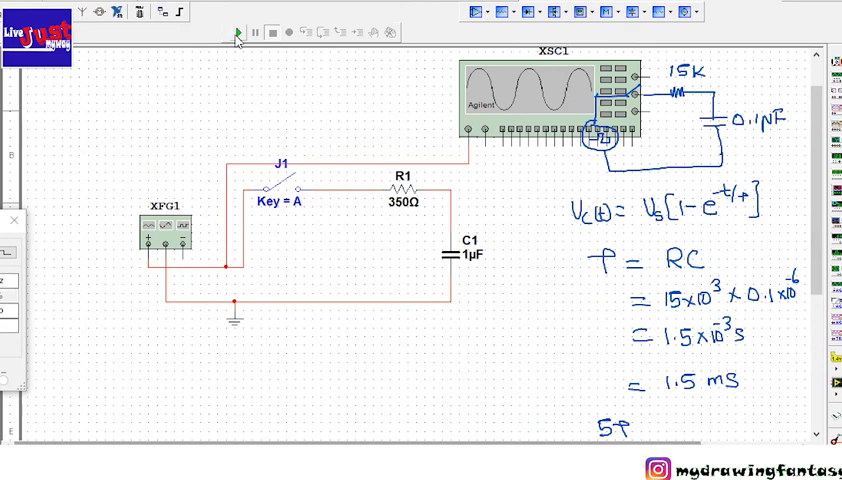
pyautogui.click(236, 31)
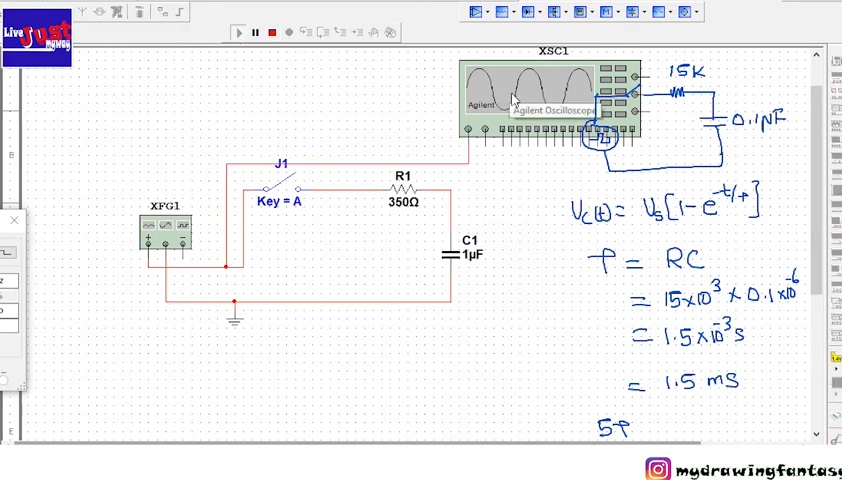
# Set the function generator to a square wave with 2 V offset and view the scope trace
pyautogui.doubleClick(530, 95)
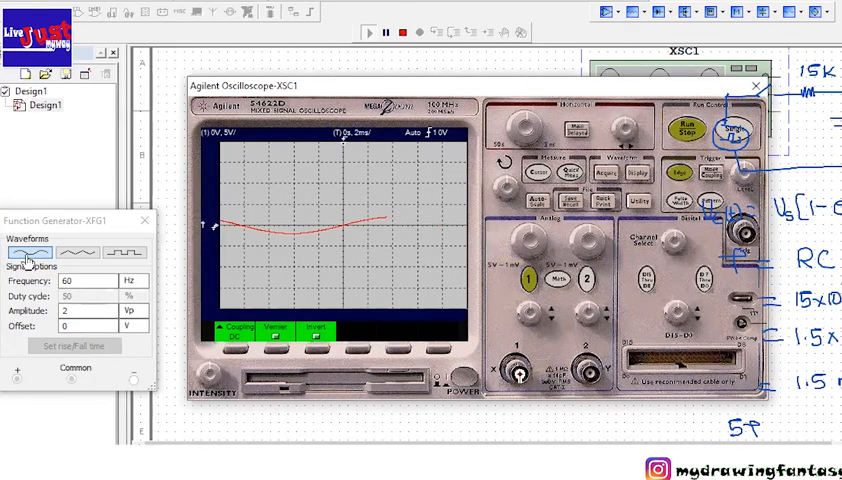
pyautogui.click(124, 252)
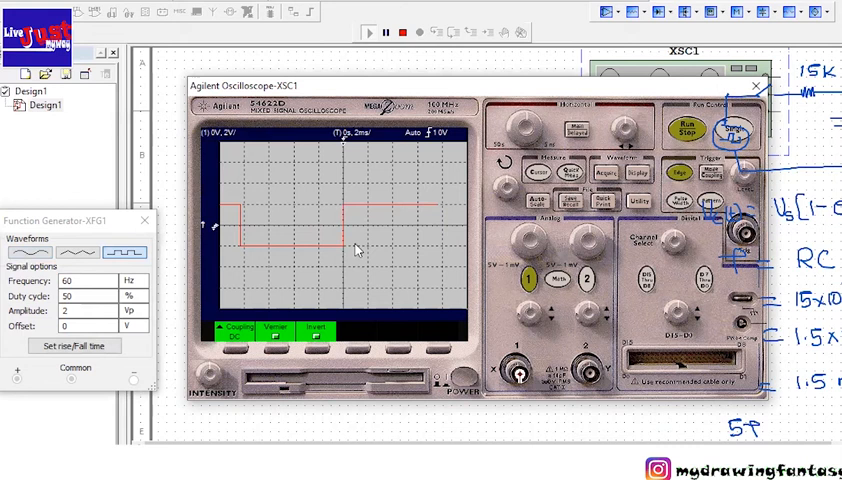
pyautogui.moveTo(355, 228)
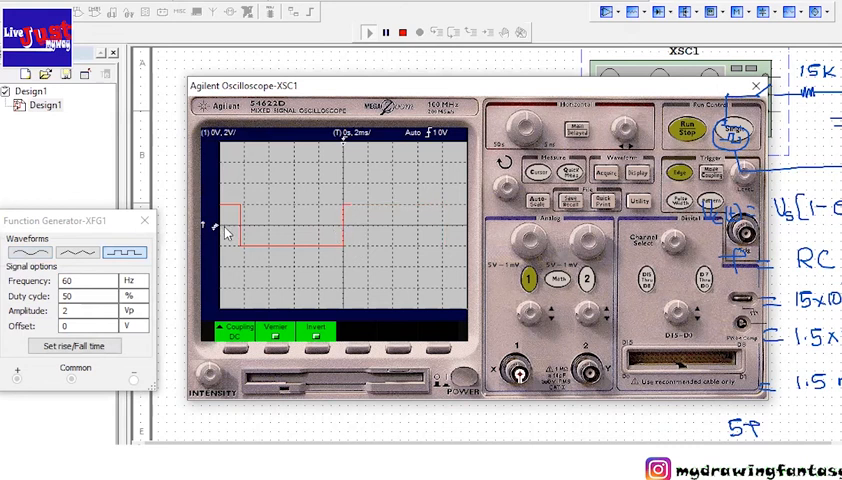
pyautogui.moveTo(293, 231)
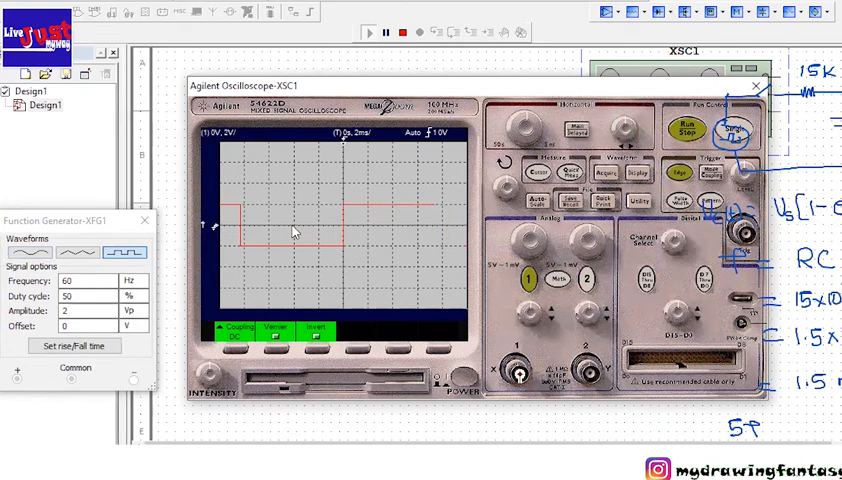
pyautogui.moveTo(333, 241)
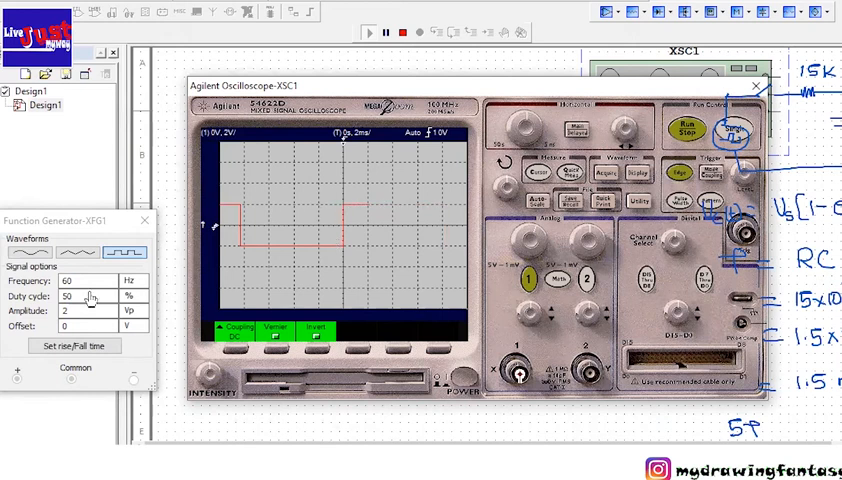
pyautogui.click(78, 326)
pyautogui.write('2')
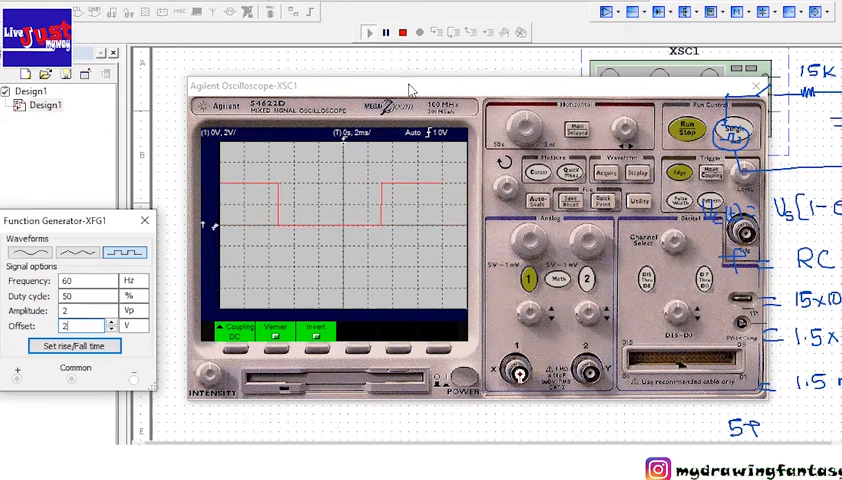
pyautogui.click(397, 31)
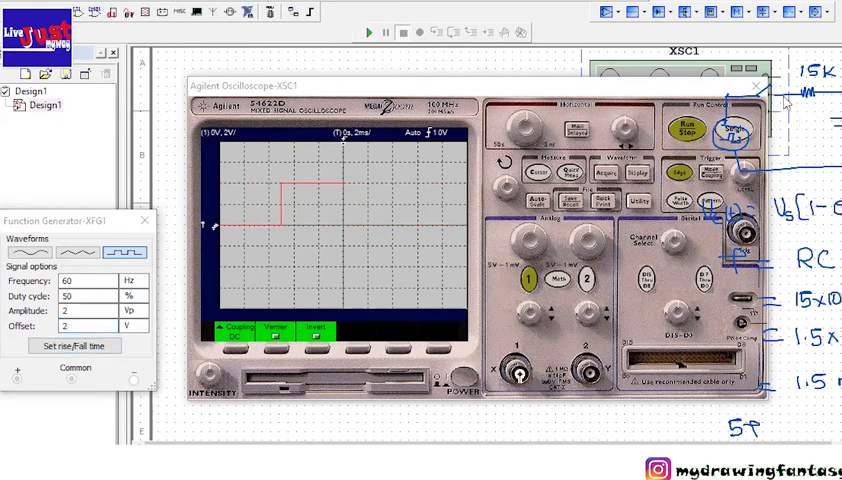
pyautogui.click(784, 96)
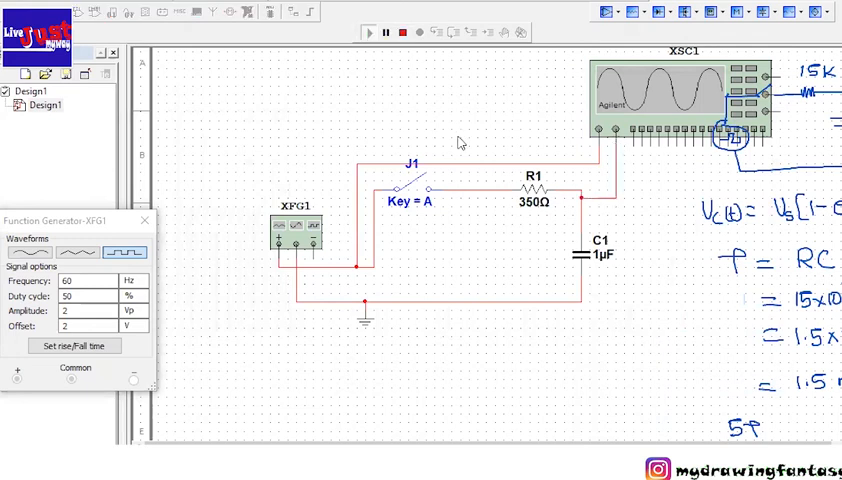
pyautogui.click(675, 95)
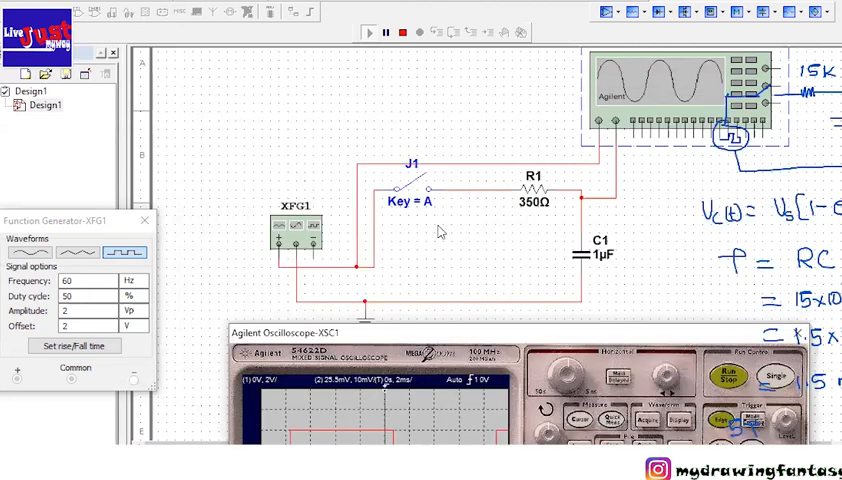
pyautogui.click(411, 190)
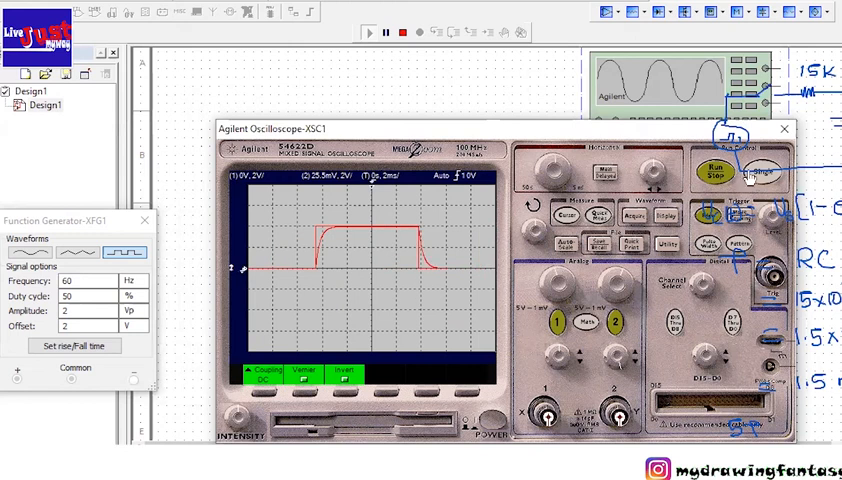
# Freeze the oscilloscope trace showing the capacitor's charge–discharge curves
pyautogui.click(724, 170)
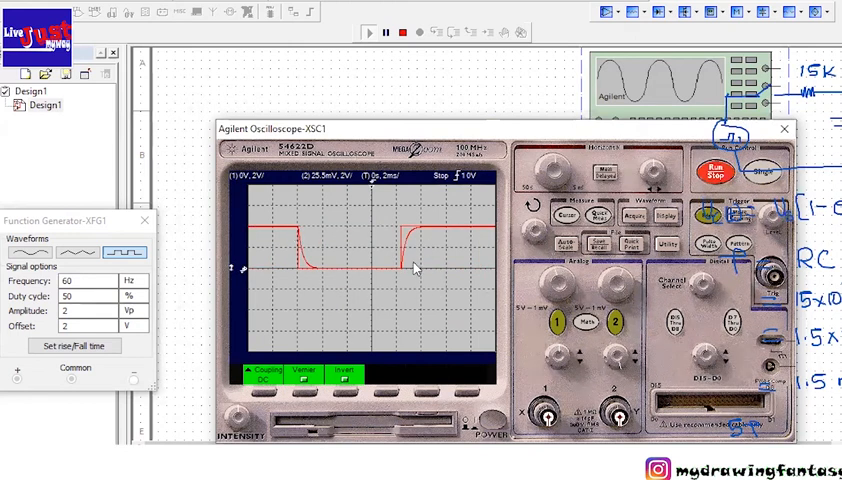
pyautogui.moveTo(310, 260)
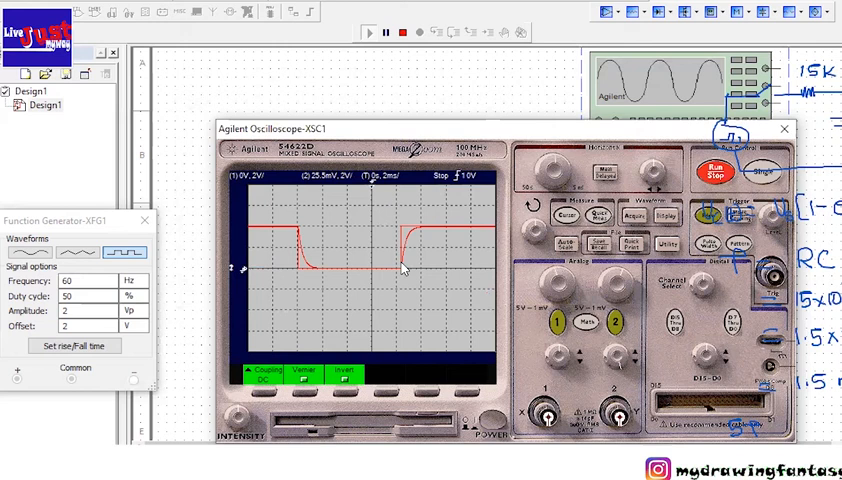
pyautogui.moveTo(543, 170)
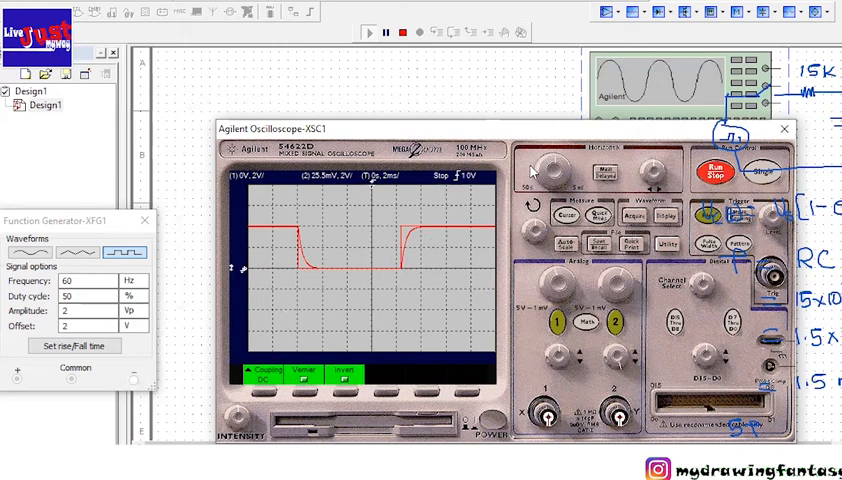
pyautogui.moveTo(381, 66)
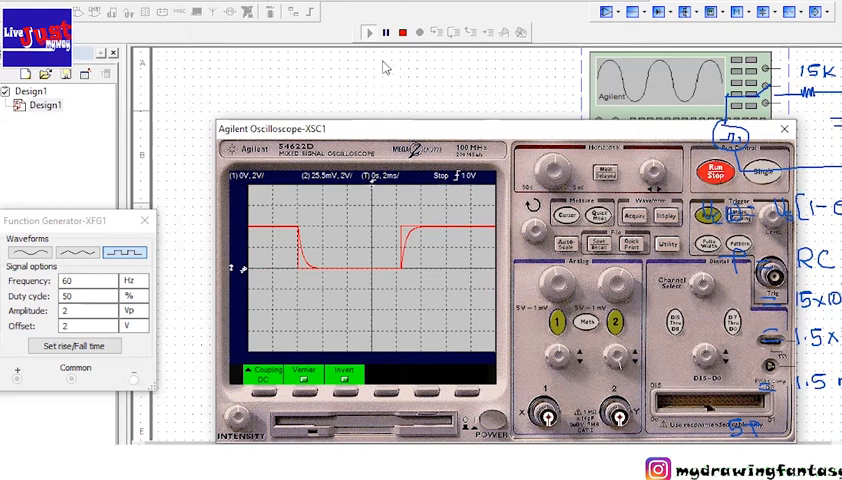
pyautogui.click(396, 31)
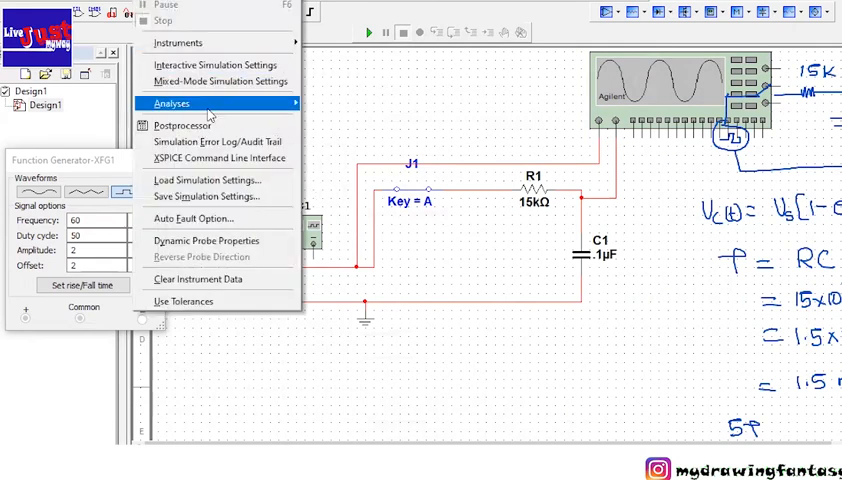
# Simulate a Transient Analysis with V(2) as the output variable and show its graph
pyautogui.click(171, 103)
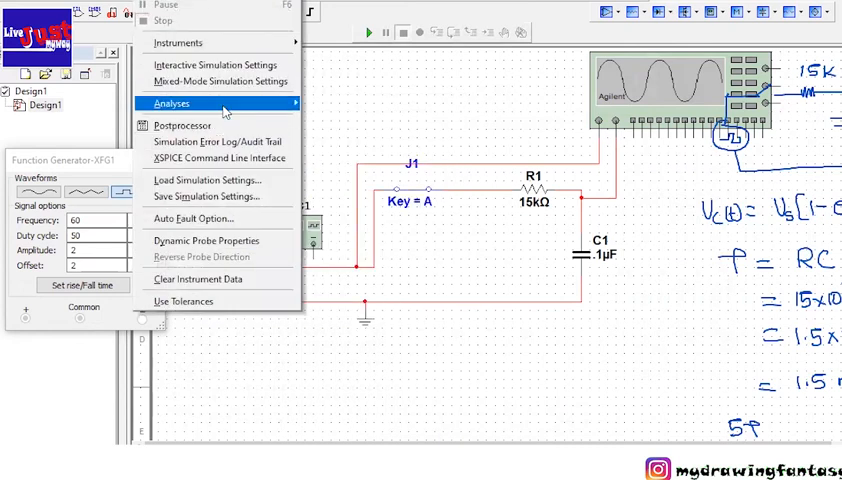
pyautogui.moveTo(210, 103)
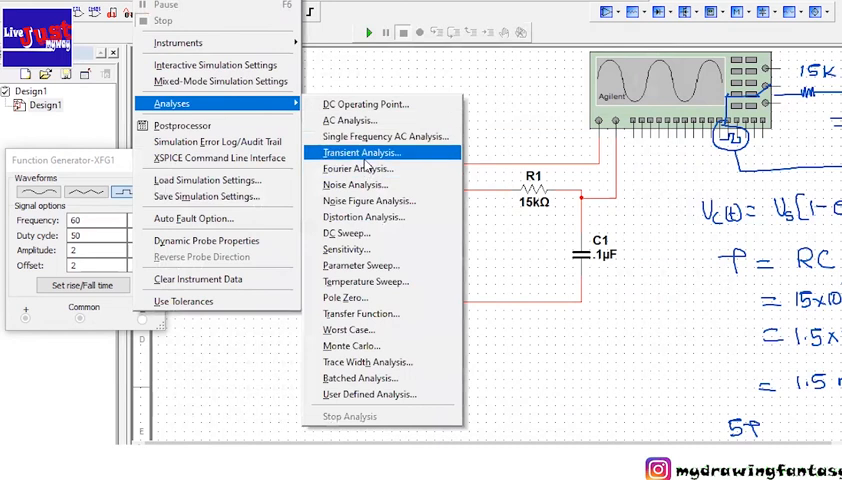
pyautogui.click(360, 152)
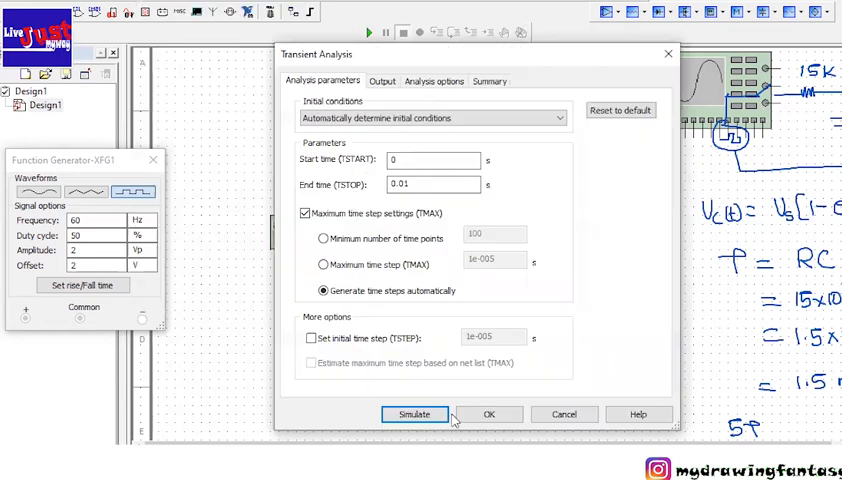
pyautogui.click(404, 81)
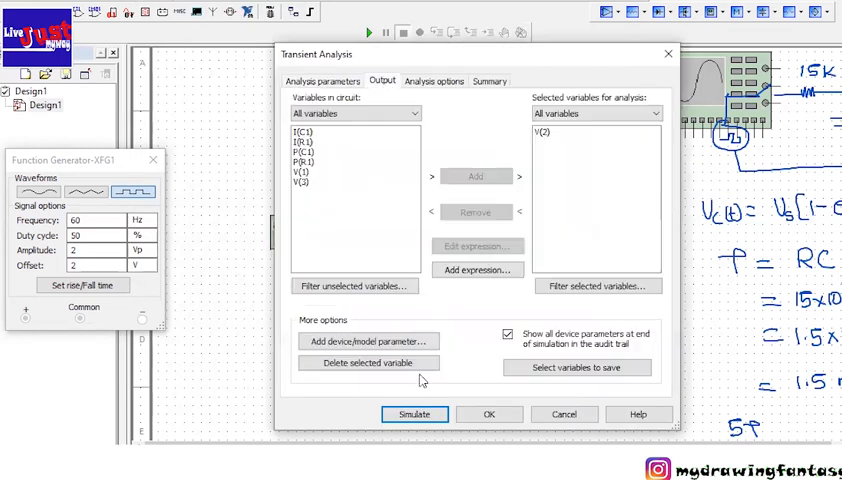
pyautogui.click(413, 414)
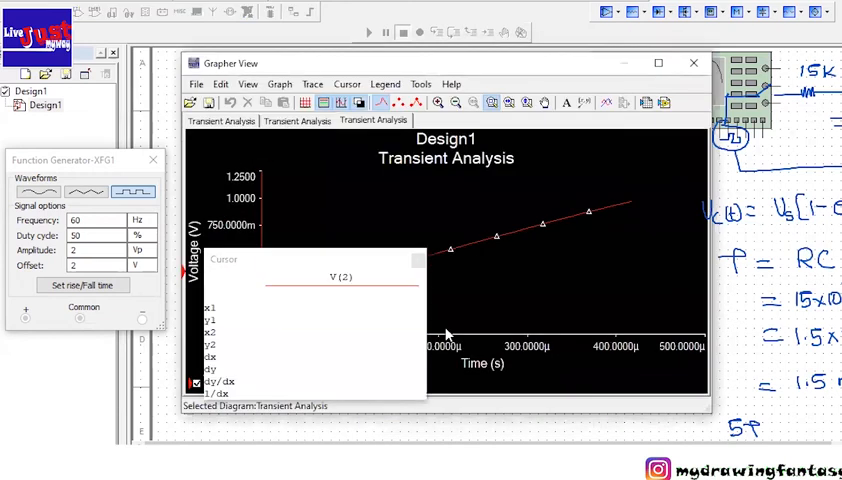
# Move cursor 2 on the V(2) curve to x2 = 1.5008m, reading y2 = 2.5292 V
pyautogui.click(128, 190)
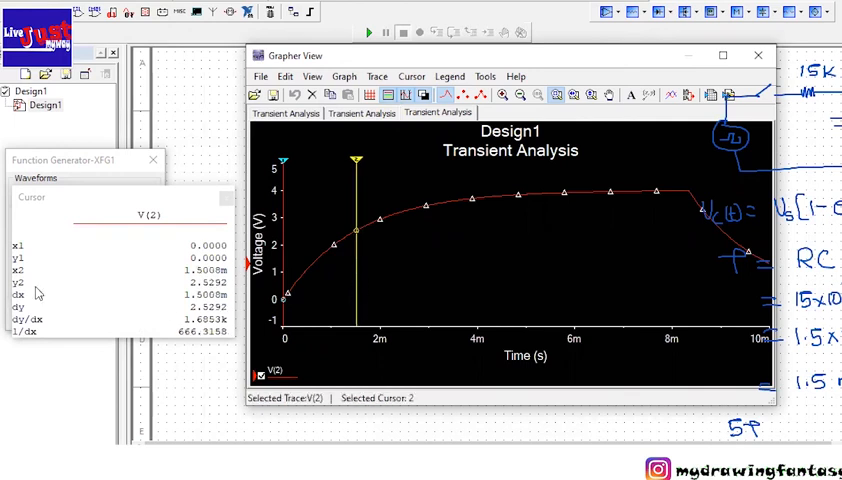
pyautogui.moveTo(347, 147)
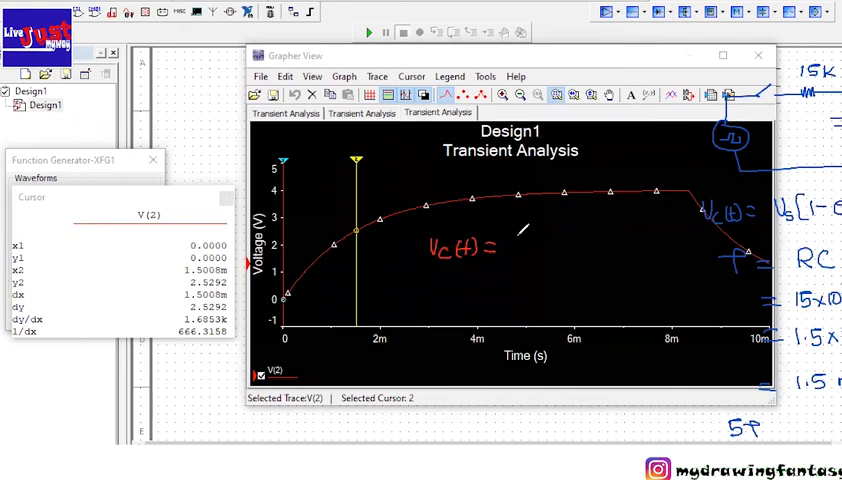
# Read y2 = 3.9535 V at 6.6825 ms and confirm Vc(τ) = 4[1−e⁻¹] ≈ 2.52 V
pyautogui.write('4')
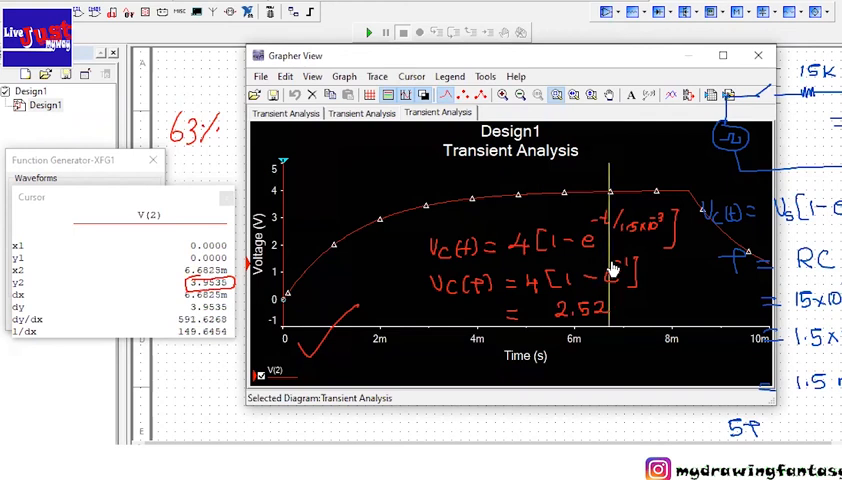
# Drag cursor 2 to about 7.5 ms to read roughly 3.97 V
pyautogui.moveTo(607, 200); pyautogui.dragTo(645, 200)
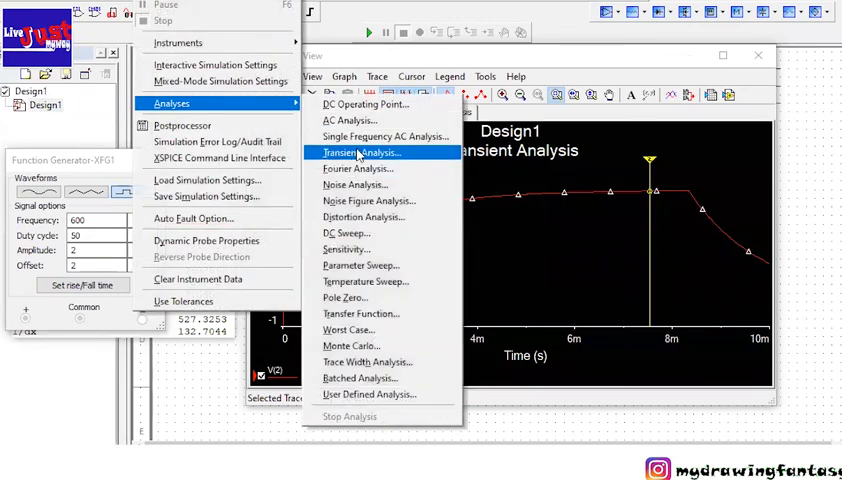
# Run a new transient analysis with the generator at 600 Hz
pyautogui.click(360, 152)
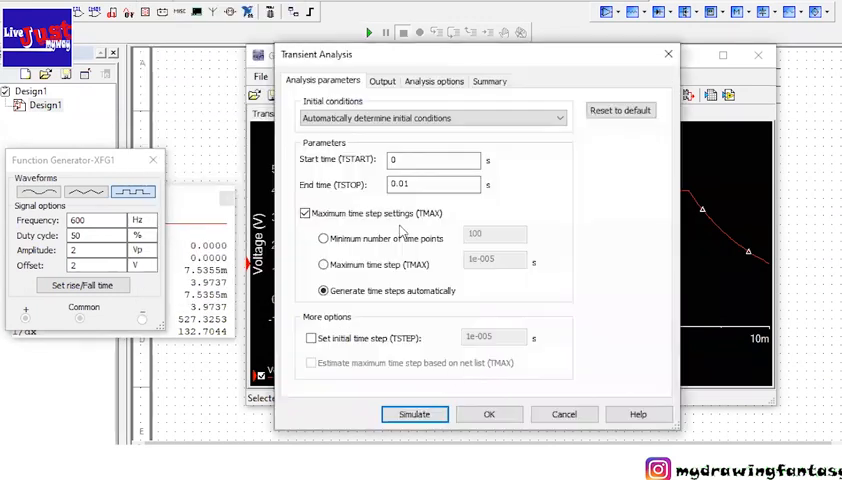
pyautogui.click(414, 414)
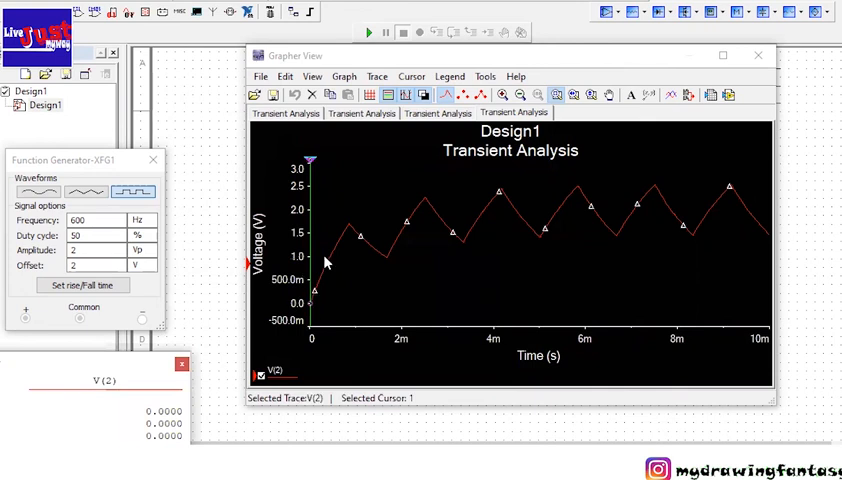
pyautogui.moveTo(668, 206)
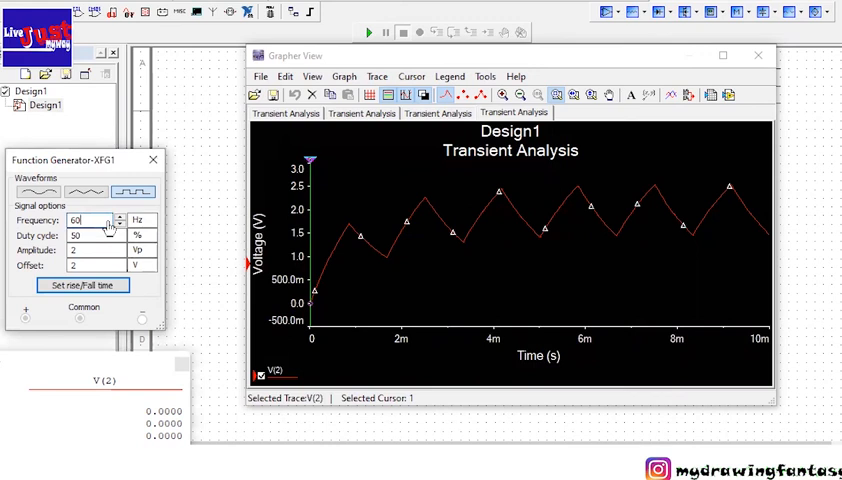
# Set the generator to 6 Hz and run the transient analysis again
pyautogui.write('6')
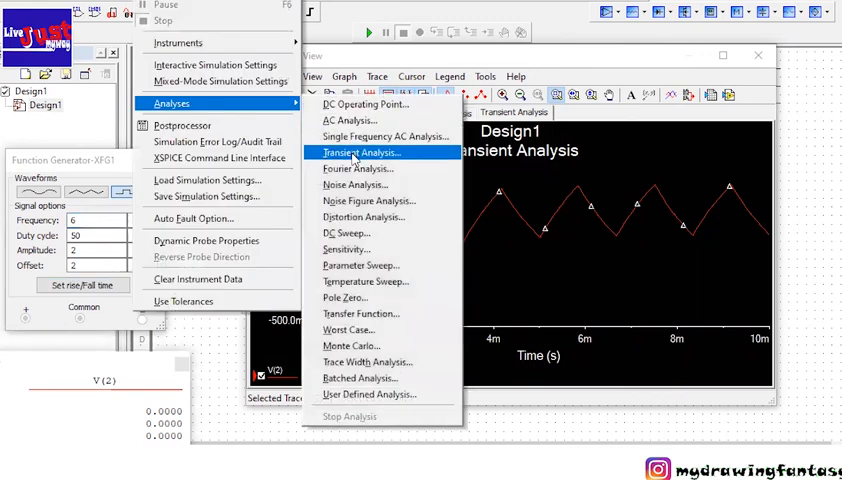
pyautogui.click(362, 152)
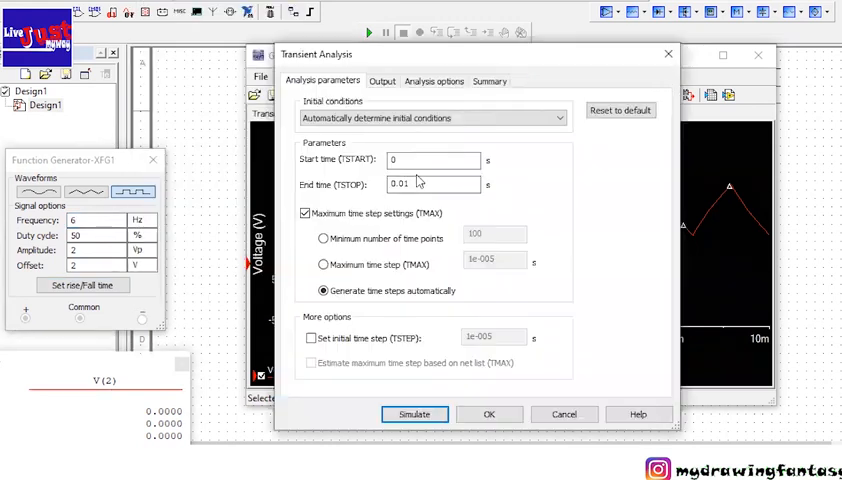
pyautogui.click(413, 414)
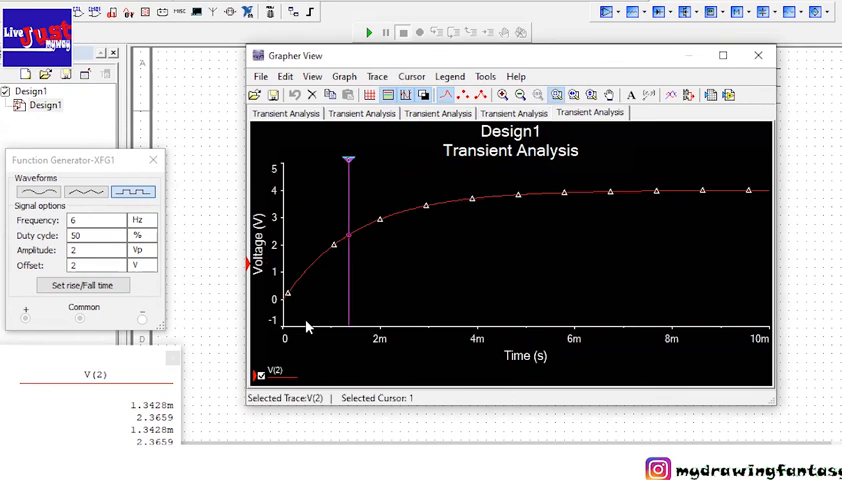
# Switch between the 600 Hz and 60 Hz transient graph tabs to compare them
pyautogui.click(513, 112)
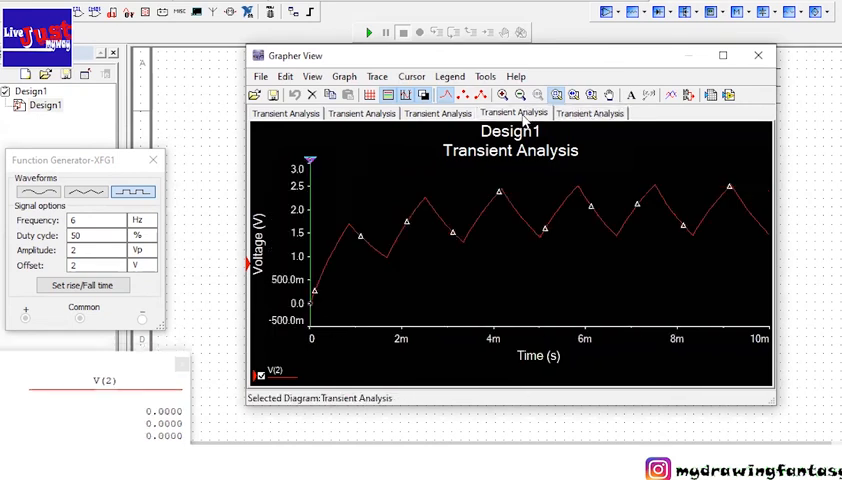
pyautogui.click(437, 113)
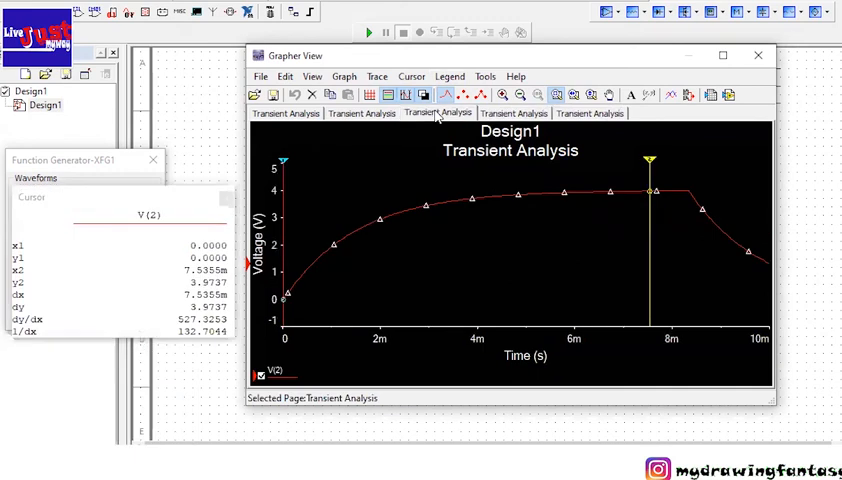